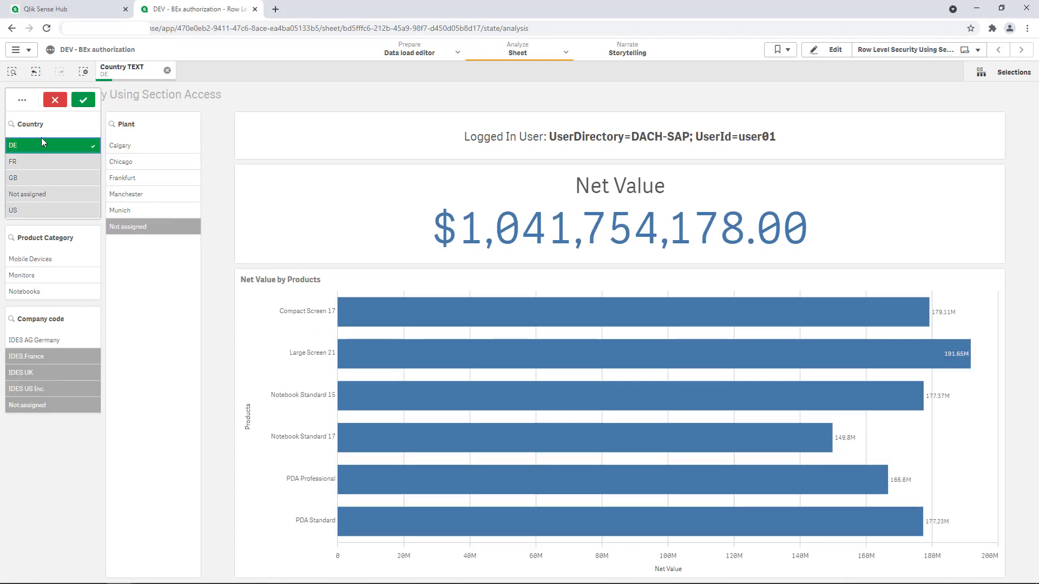
Clear the DE country selection and select the Mobile Devices product category instead.
click(31, 258)
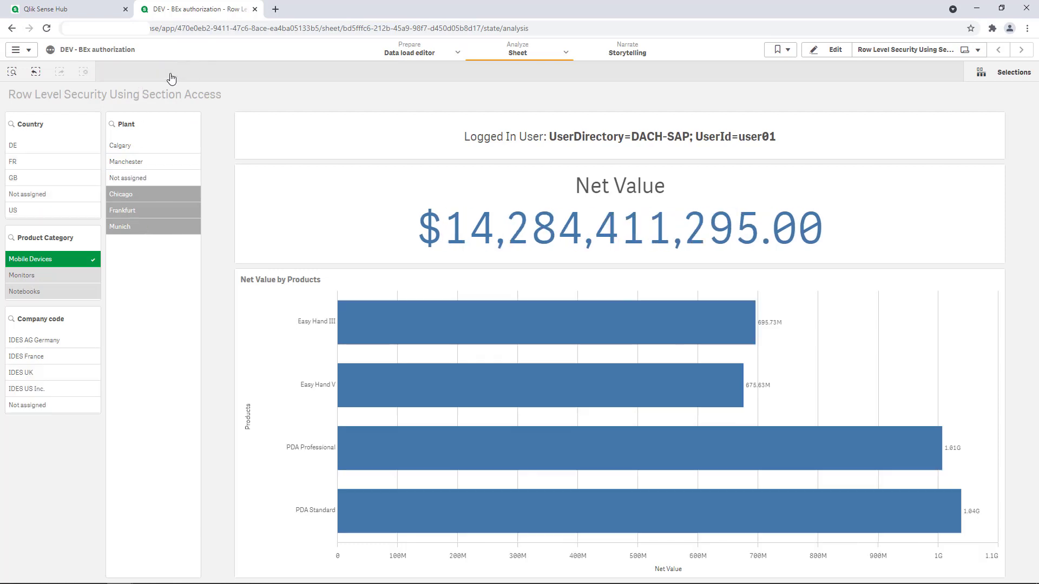
click(29, 259)
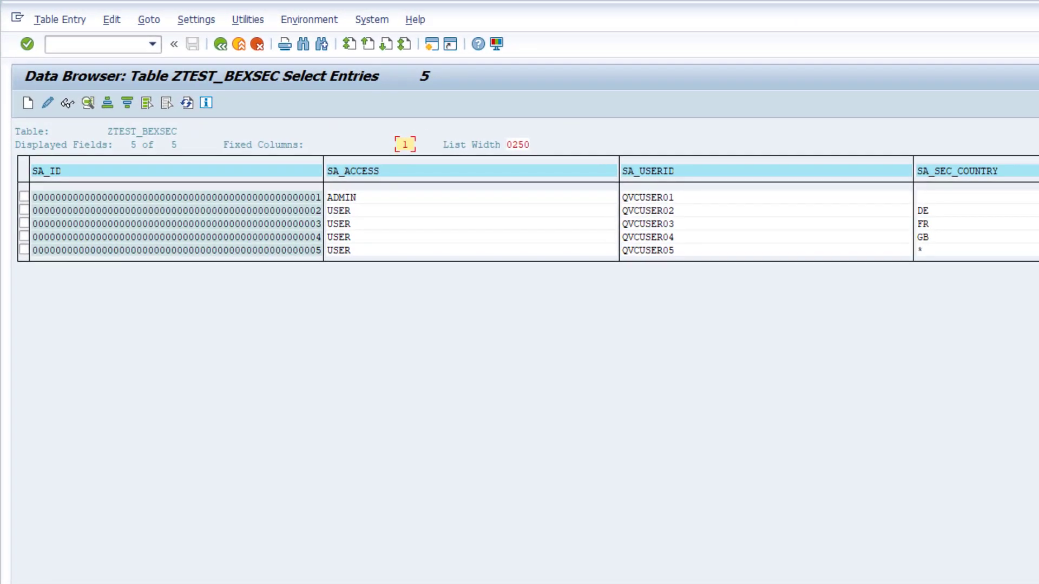
scroll(right, 3)
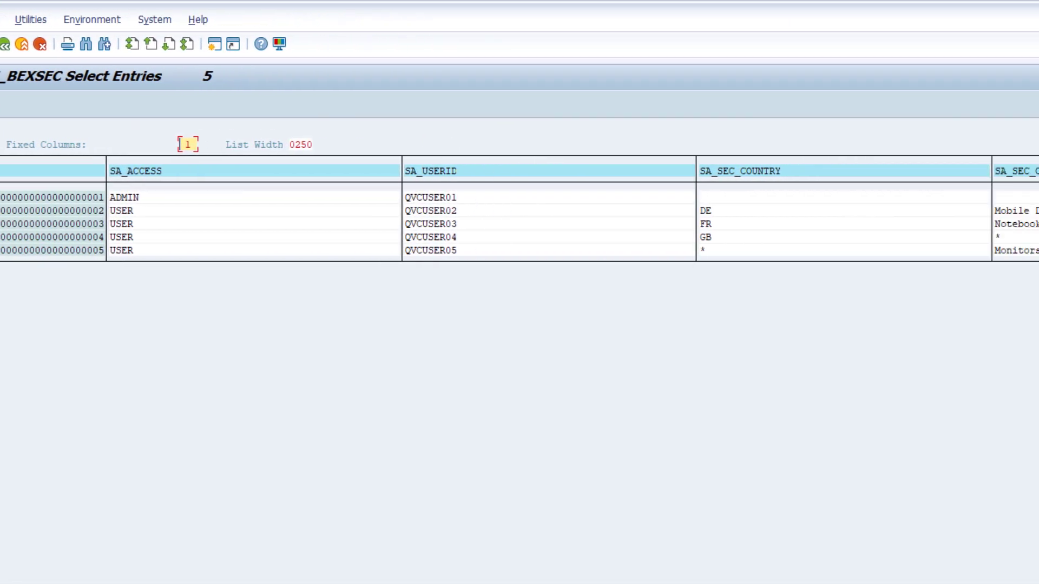
scroll(right, 3)
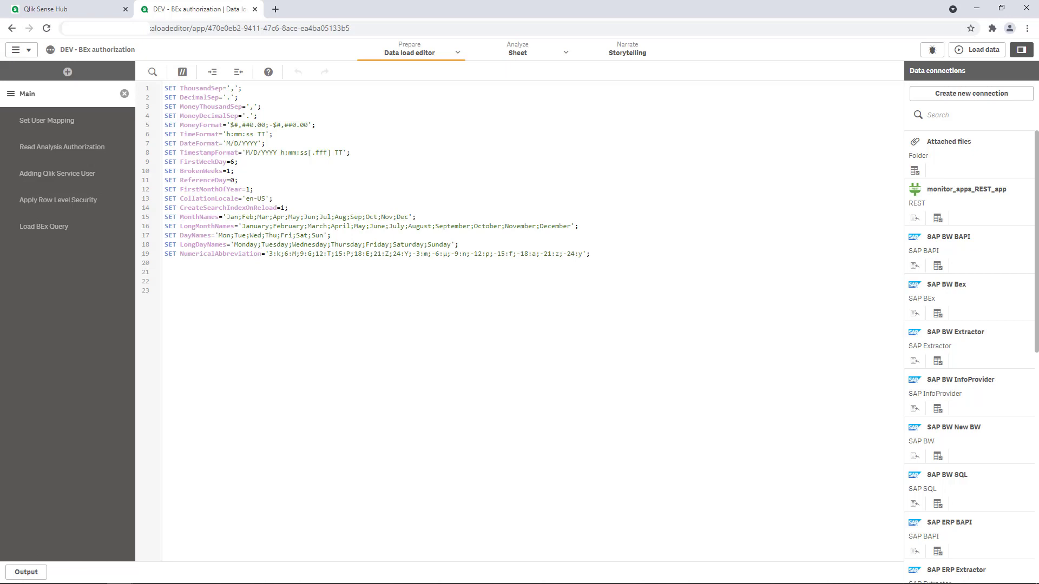
Show the Set User Mapping and Read Analysis Authorization (ZTEST_BEXSEC) script sections.
click(191, 199)
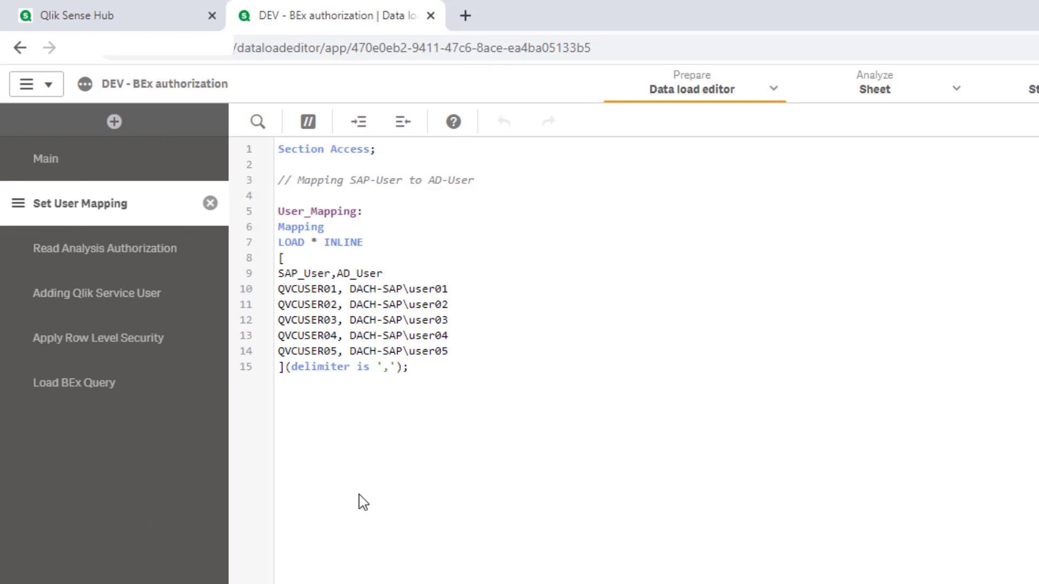
mouse_move(458, 455)
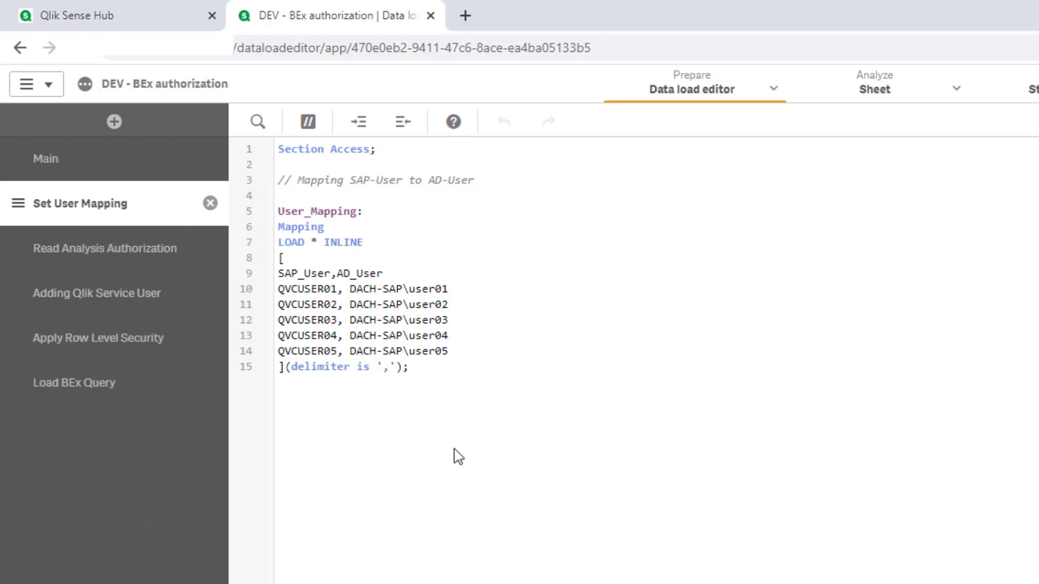
click(104, 248)
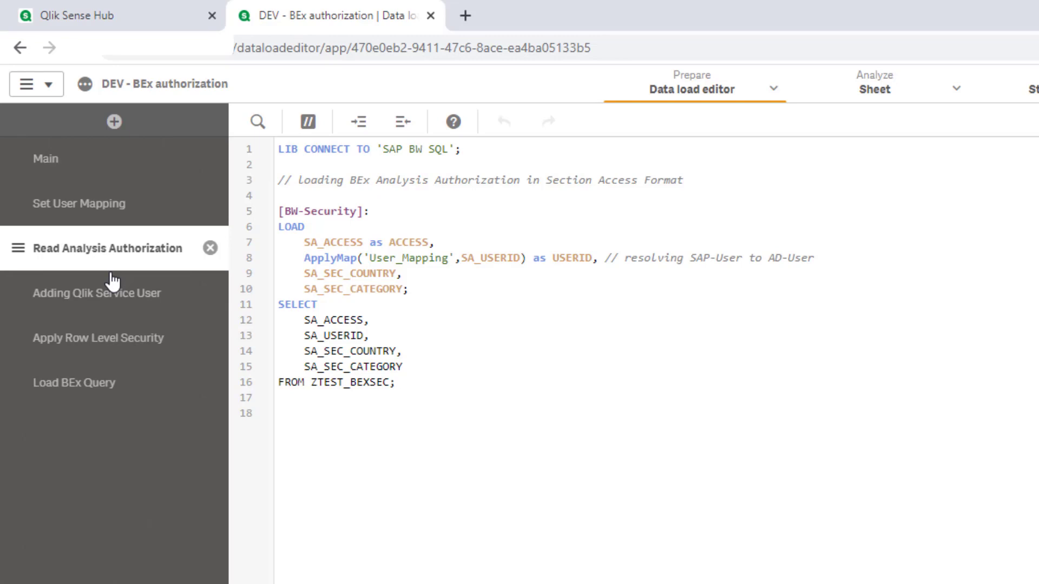
mouse_move(119, 298)
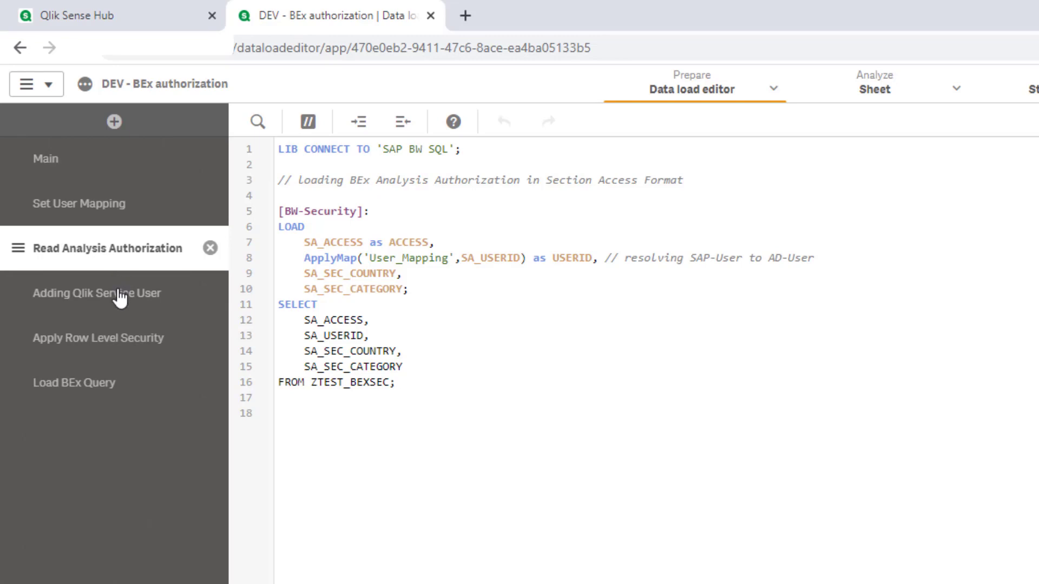
Show the Adding Qlik Service User and Apply Row Level Security script sections.
click(97, 293)
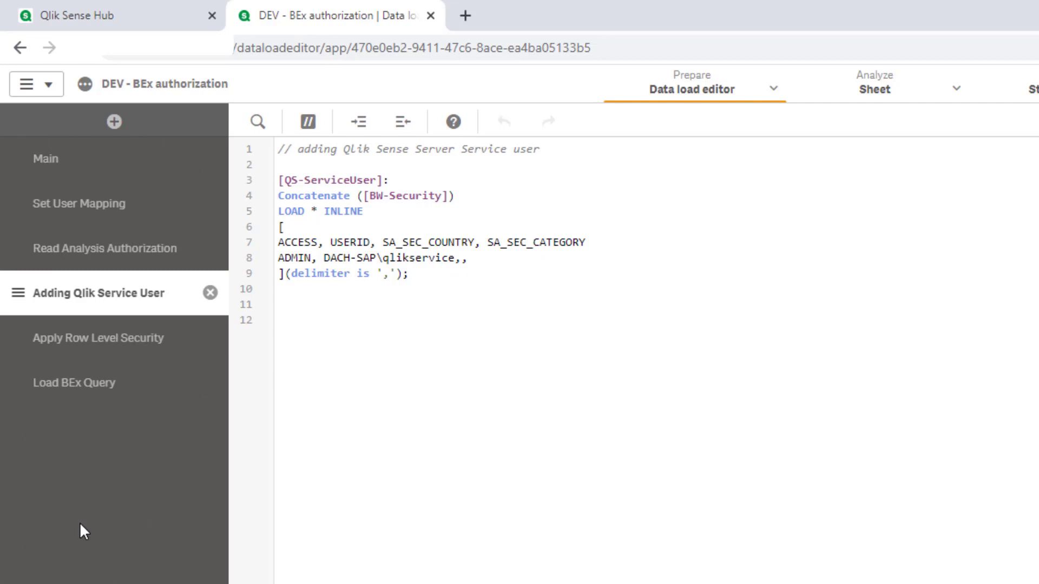
mouse_move(151, 382)
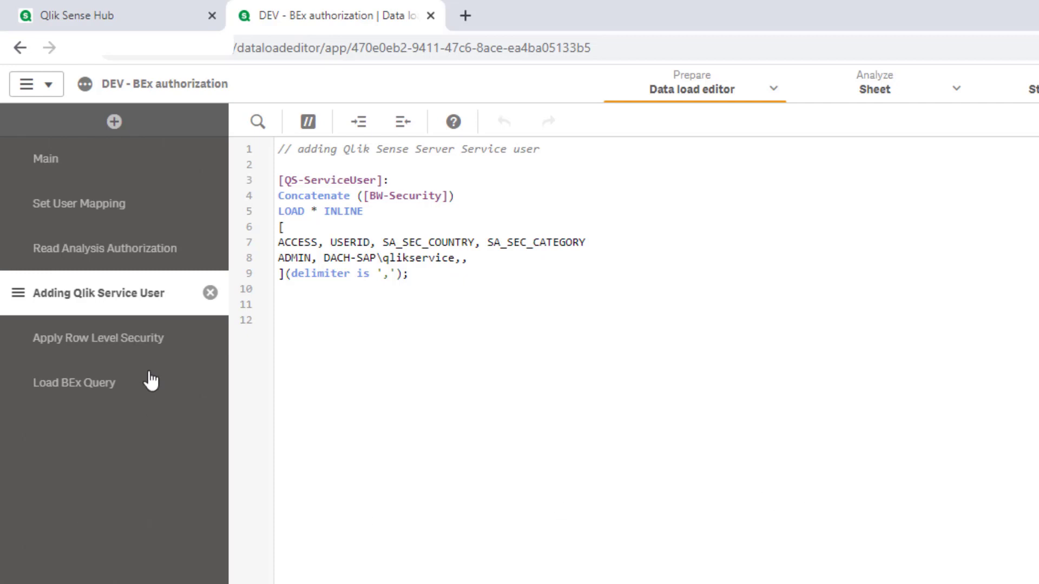
click(98, 338)
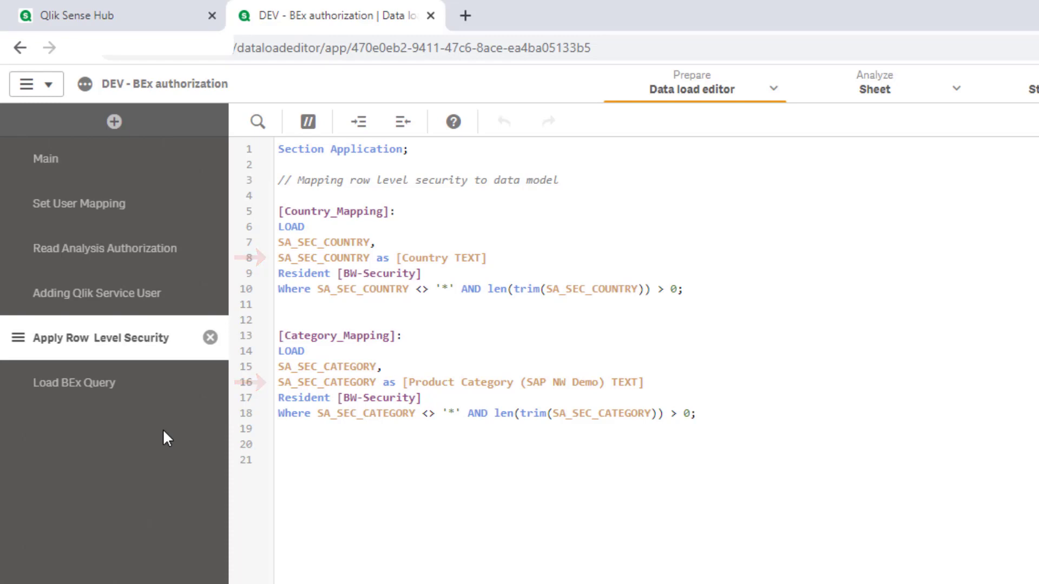
Review the full Load BEx Query script and reload the app data.
click(74, 382)
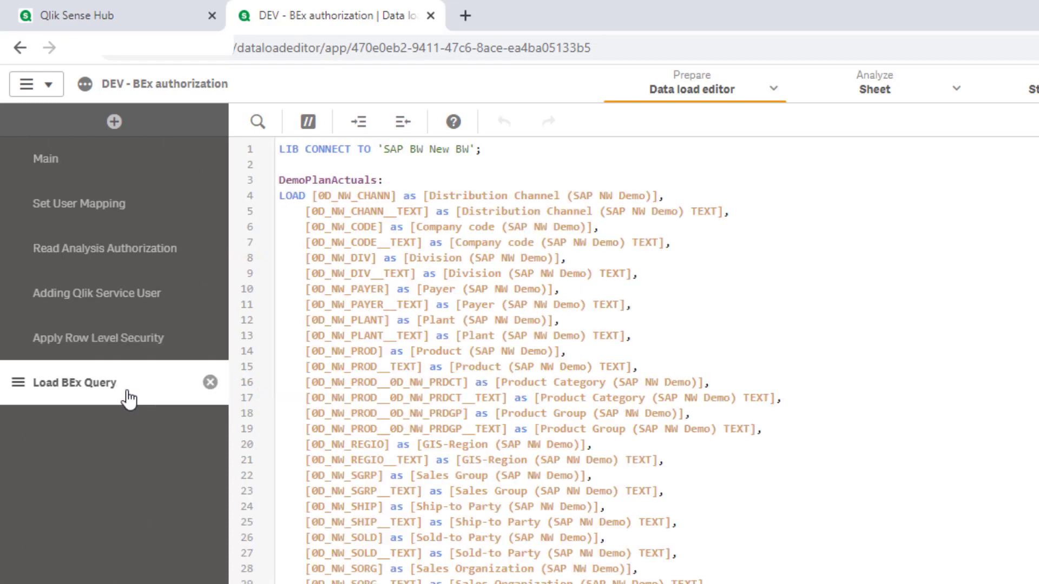
mouse_move(613, 512)
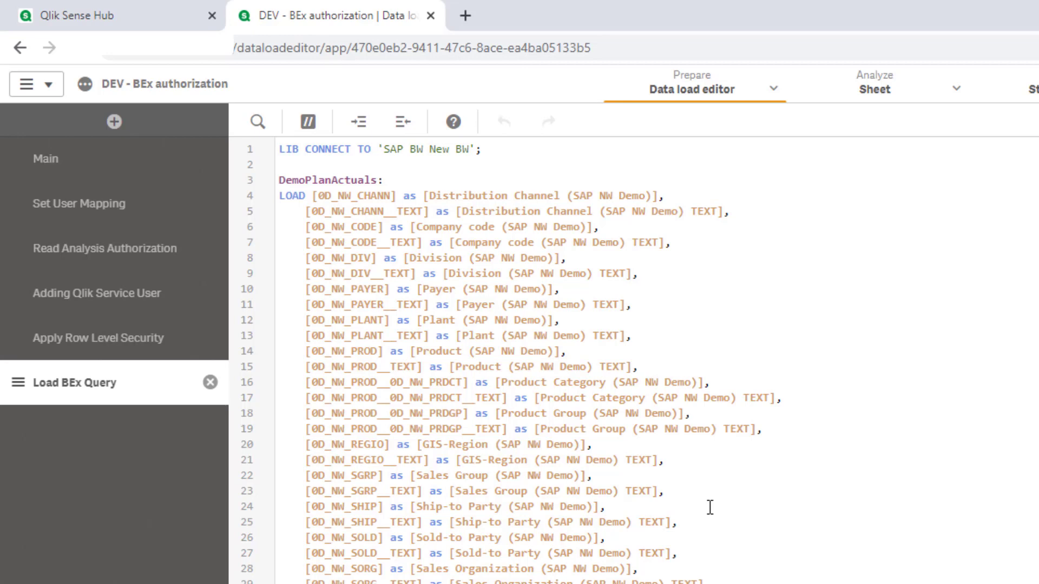
mouse_move(700, 508)
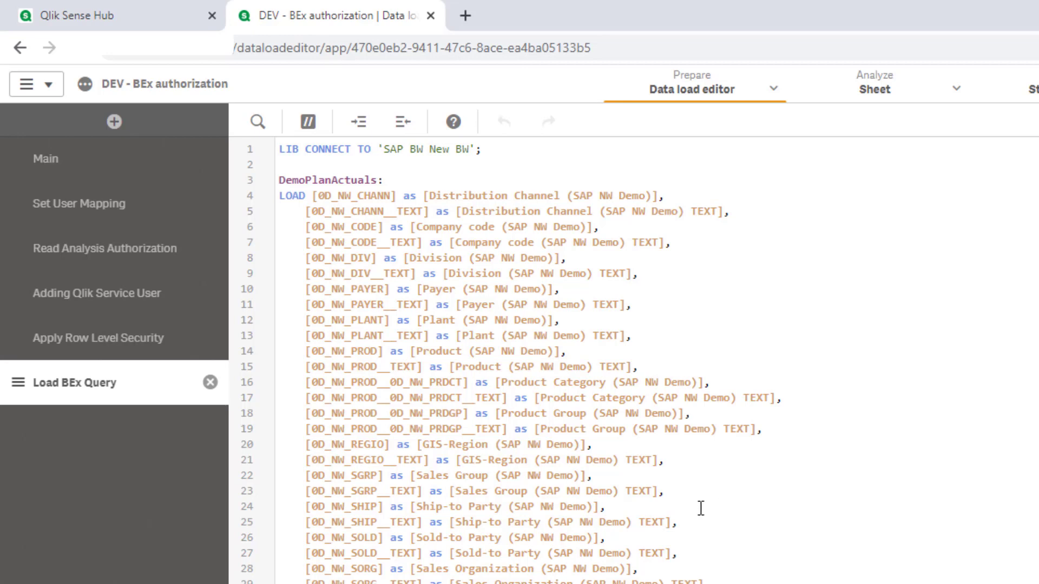
scroll(down, 3)
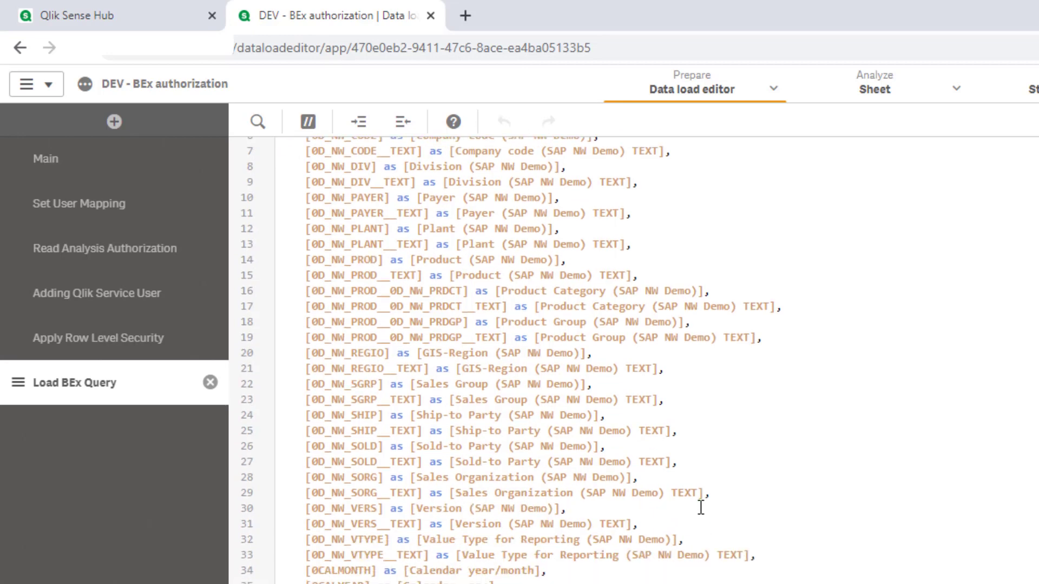
scroll(down, 3)
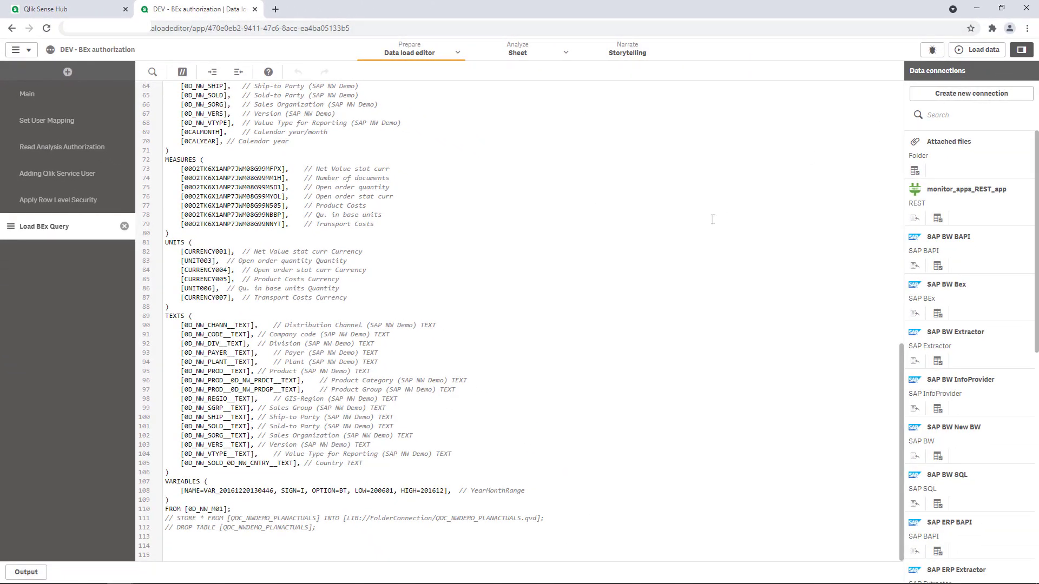
click(979, 49)
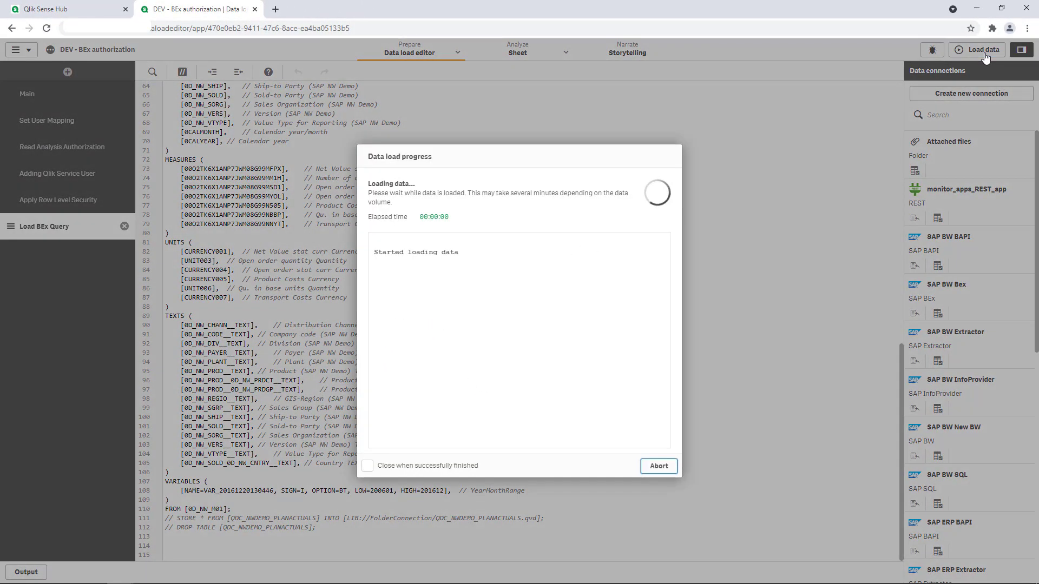
mouse_move(687, 304)
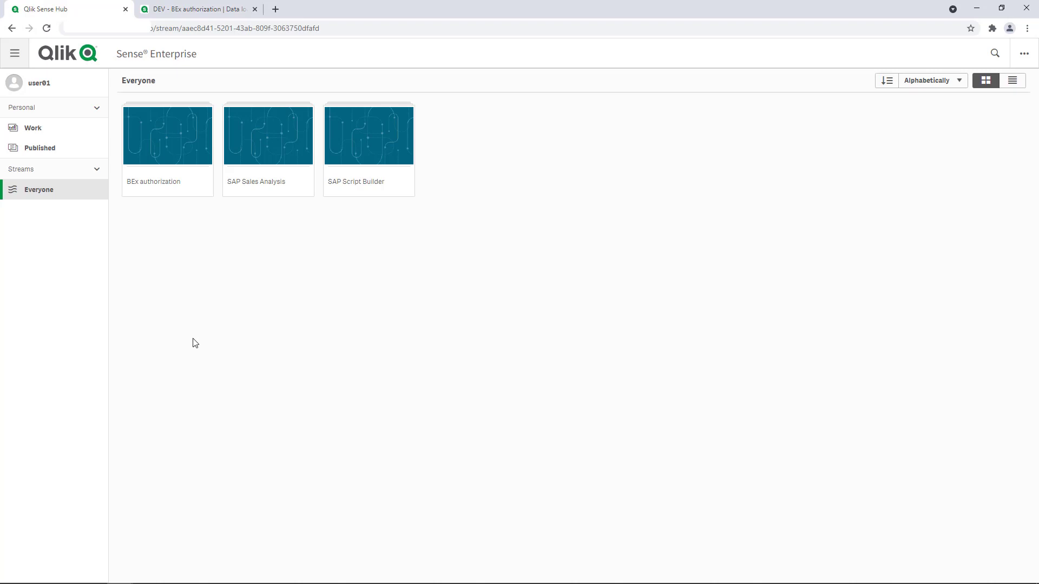
mouse_move(172, 267)
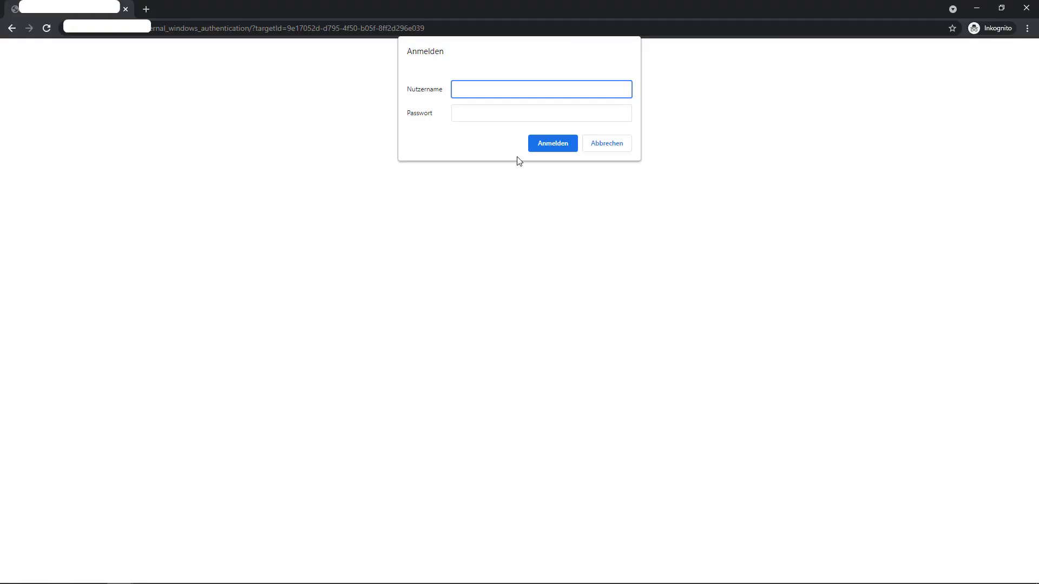
mouse_move(489, 83)
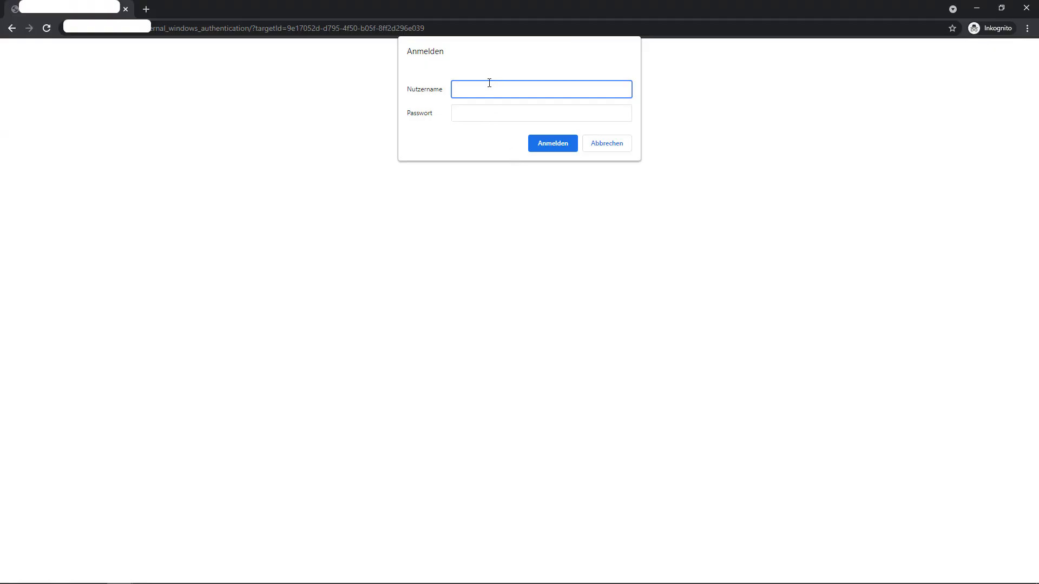
Log in as user02 and open BEx authorization's Row Level Security sheet from Everyone.
text(user02)
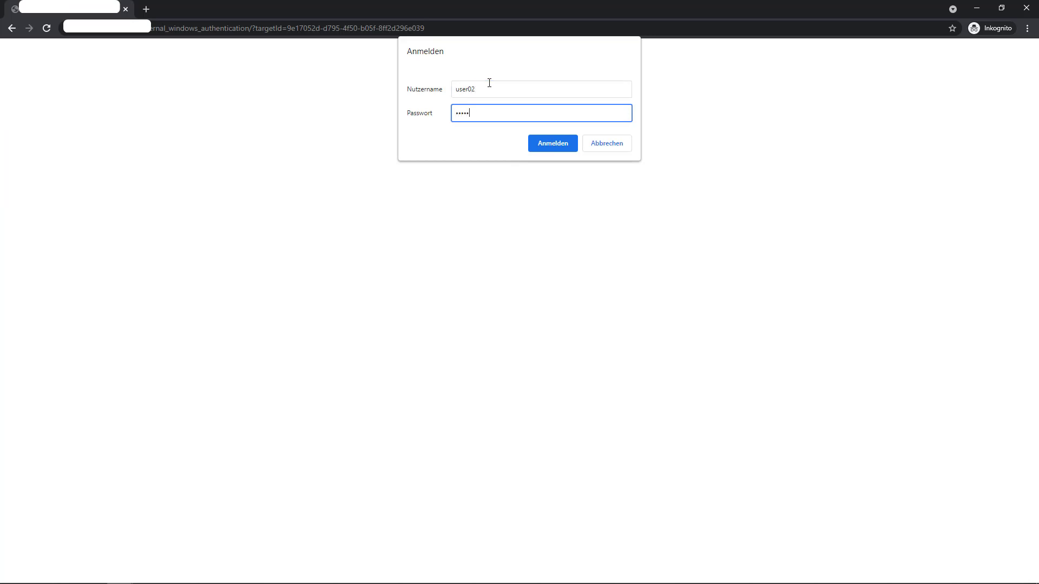
click(552, 142)
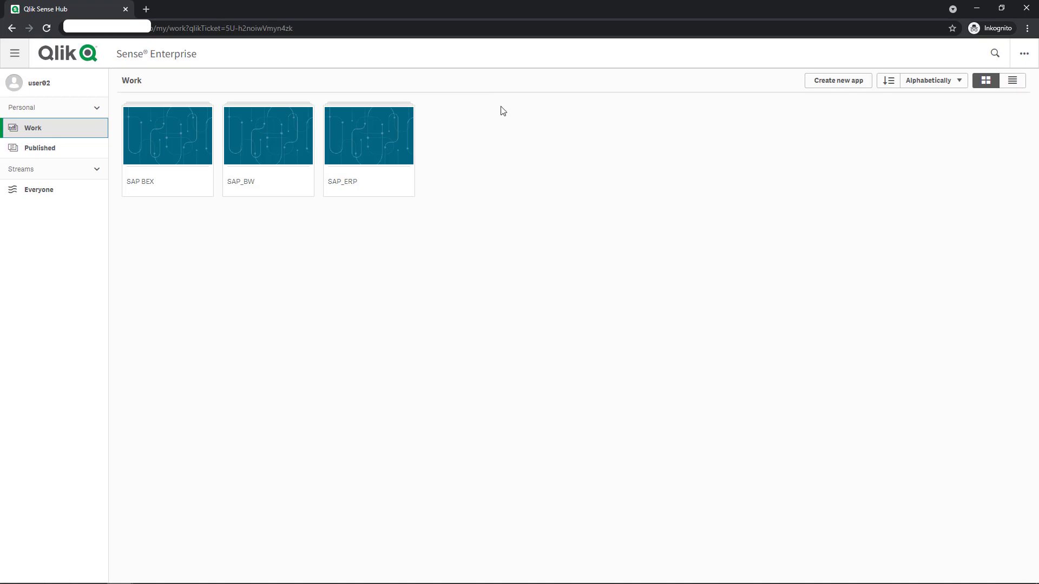
click(39, 190)
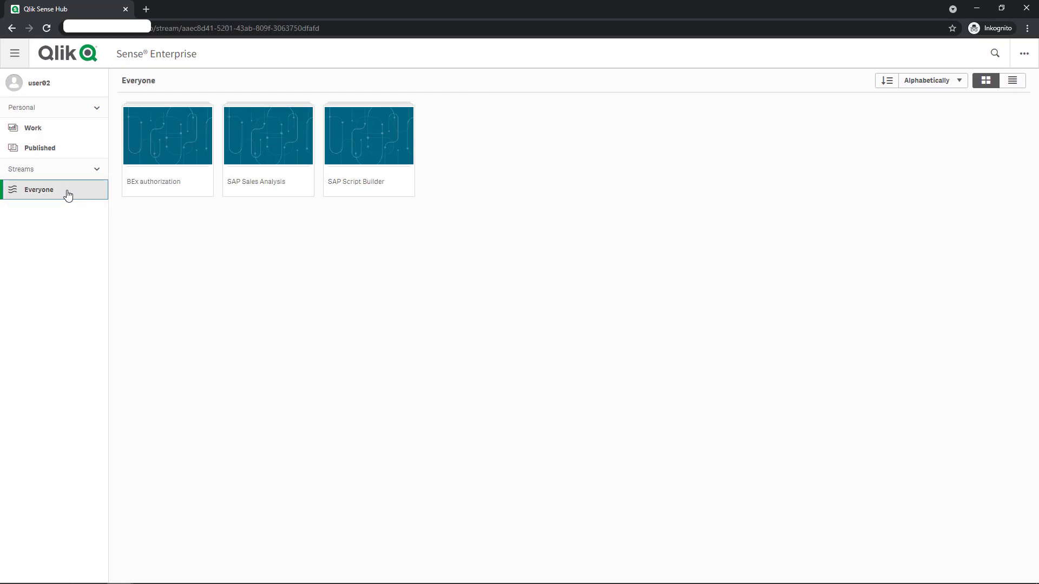
mouse_move(162, 145)
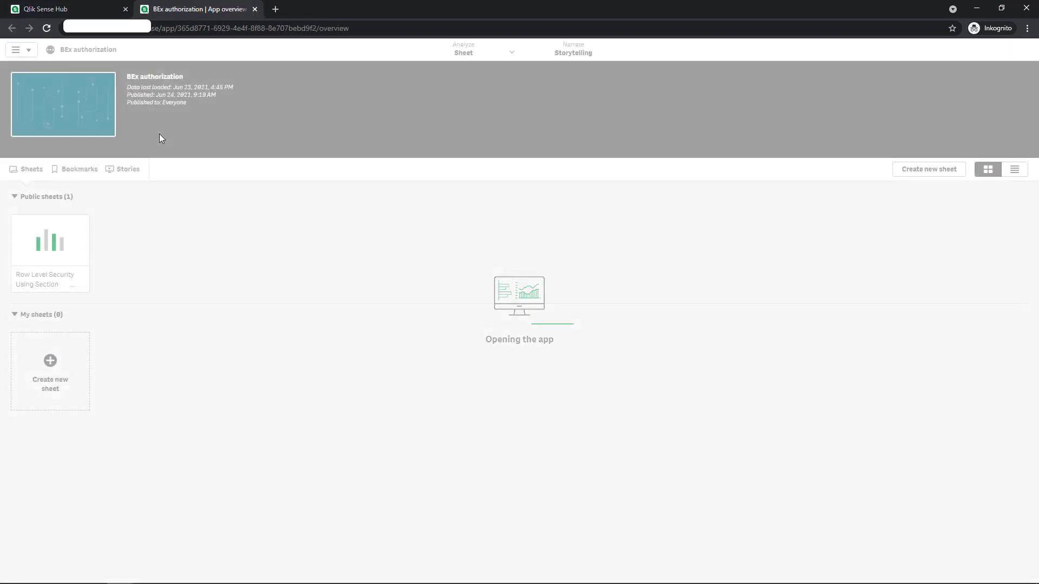
click(50, 240)
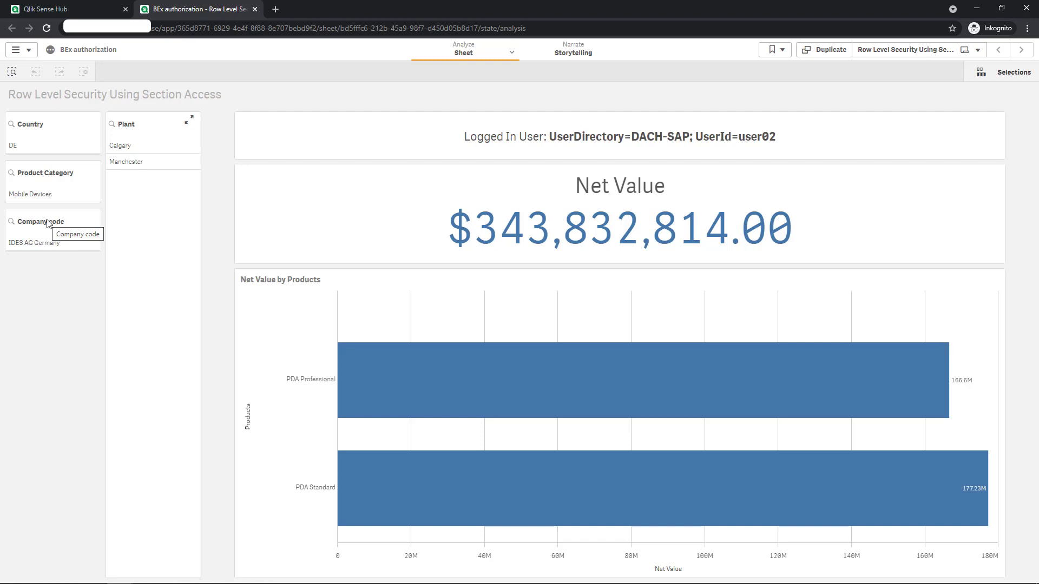
mouse_move(170, 162)
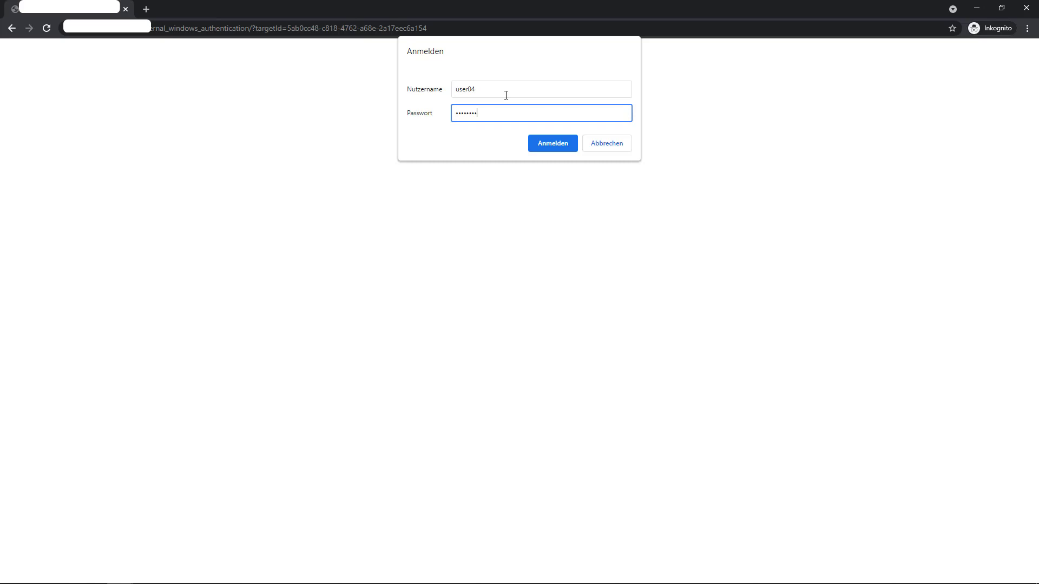
Log in as user04 and filter GB data to Monitors in Chicago, totaling $91,826,808.
click(552, 143)
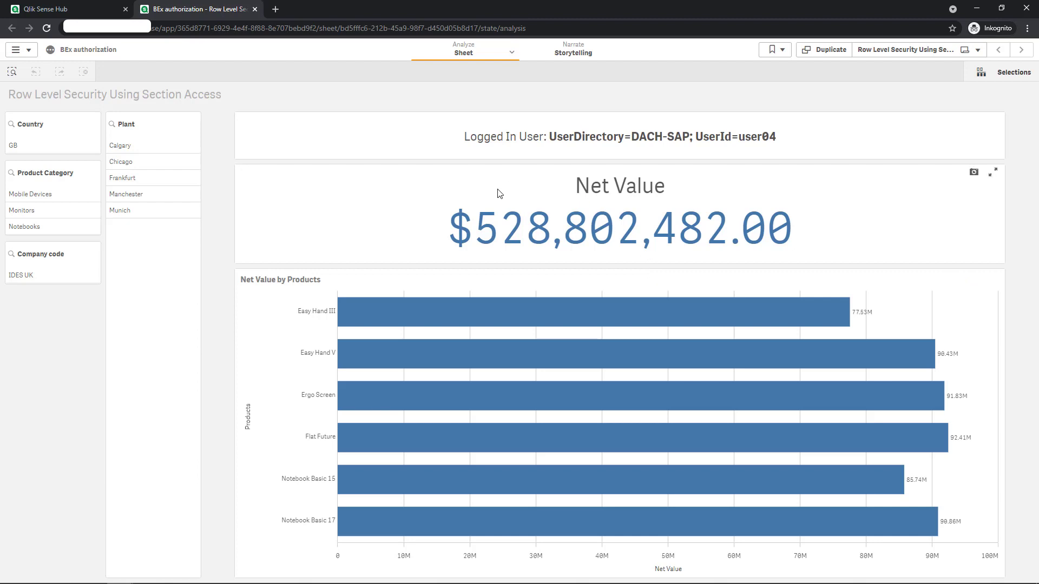
mouse_move(41, 166)
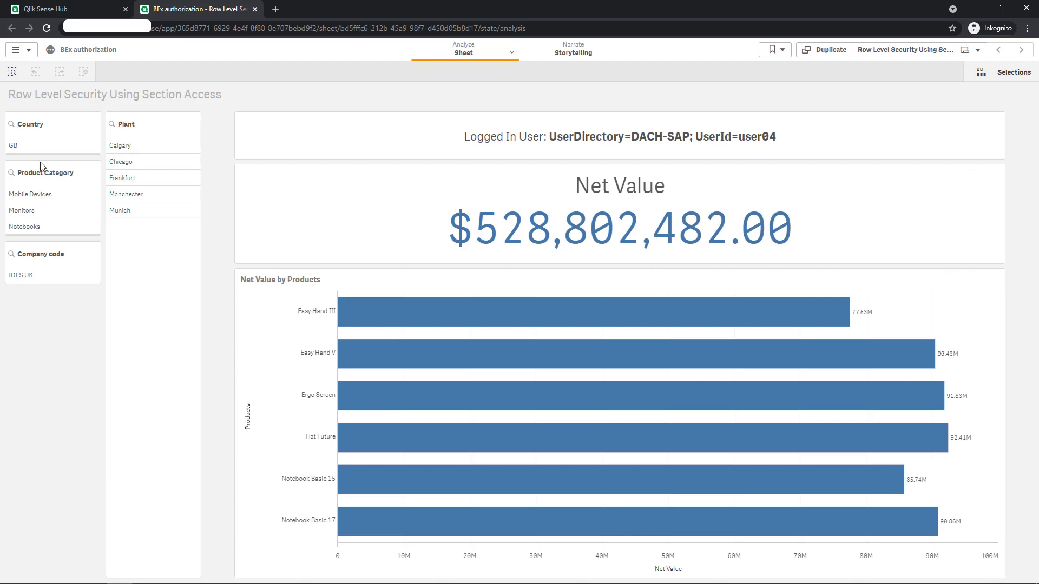
click(22, 209)
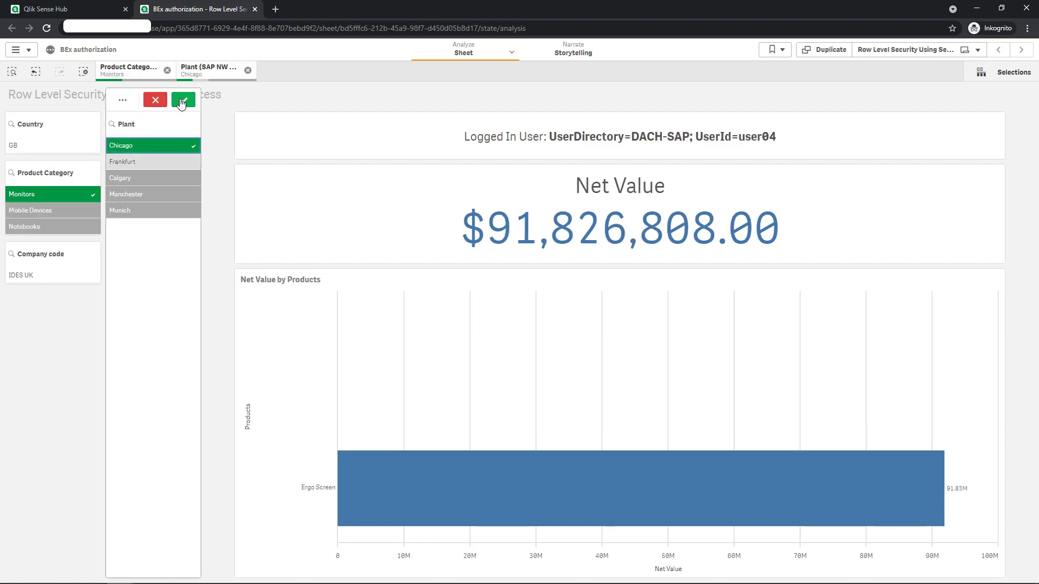
click(183, 100)
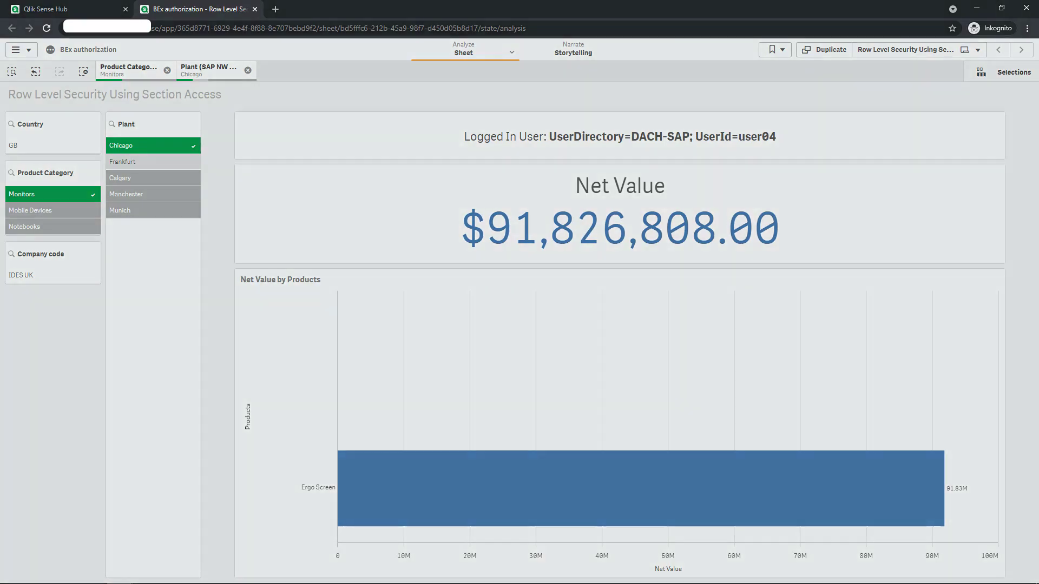